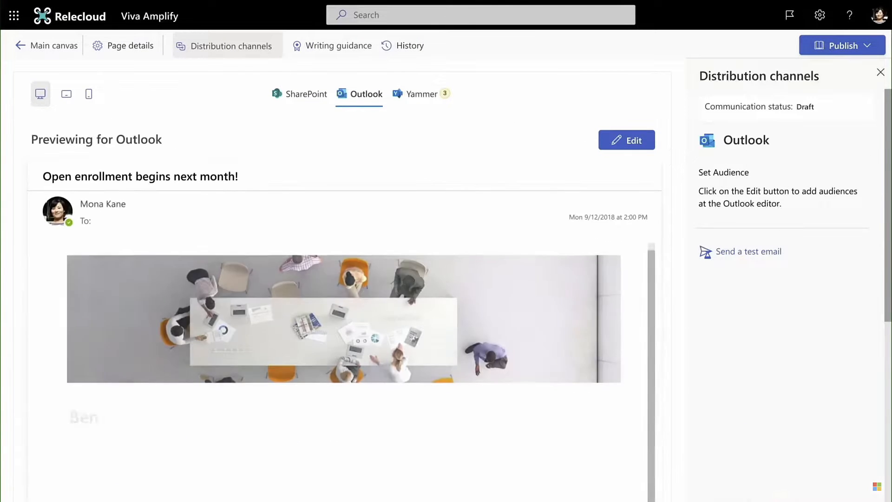
Show the Amplify hub home with campaign highlights, resources and favorite campaigns.
{"action": "scroll", "scroll_direction": "down", "scroll_amount": 3}
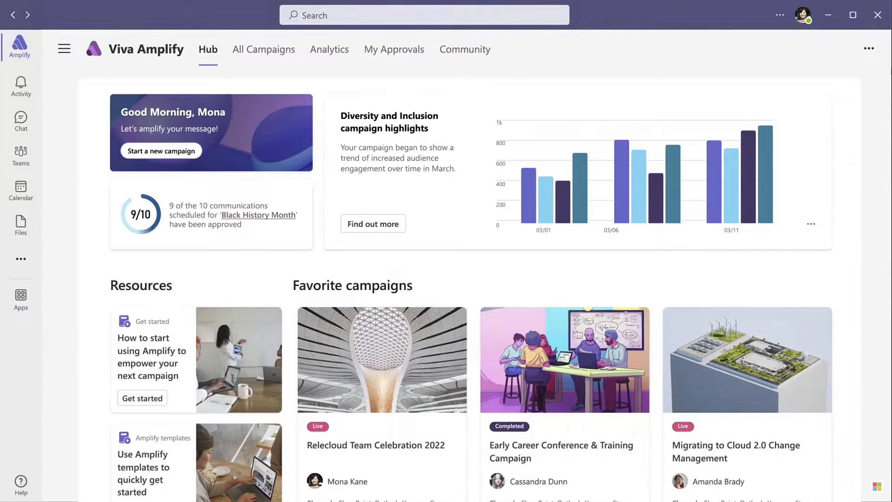
Bring the favorite campaigns and the 'For communicators: ask, share, connect' posts into view.
{"action": "scroll", "scroll_direction": "down", "scroll_amount": 3}
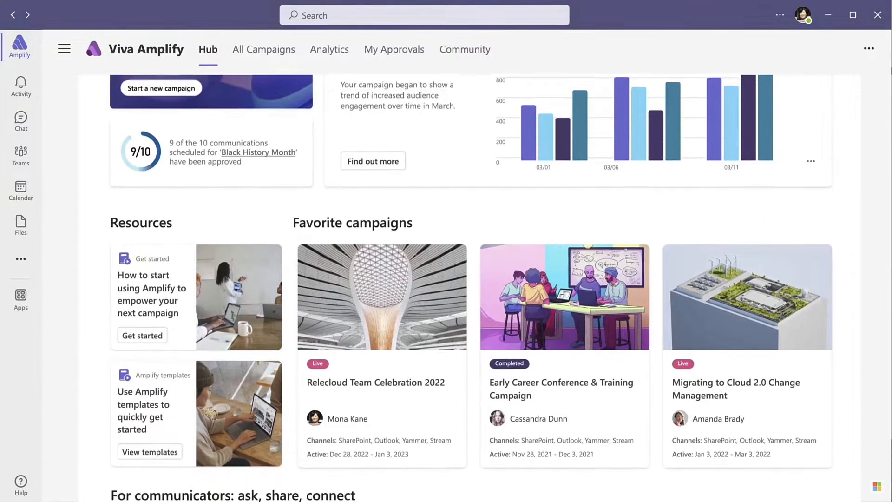
{"action": "scroll", "scroll_direction": "down", "scroll_amount": 3}
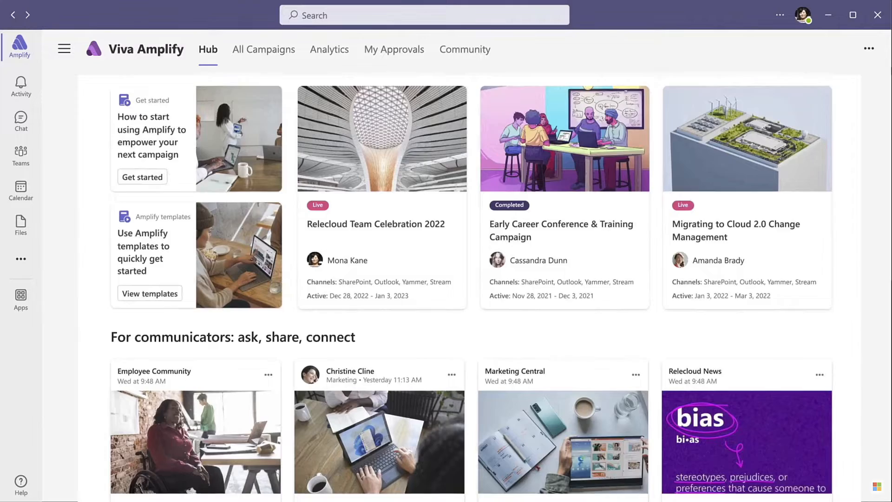
{"action": "scroll", "scroll_direction": "down", "scroll_amount": 3}
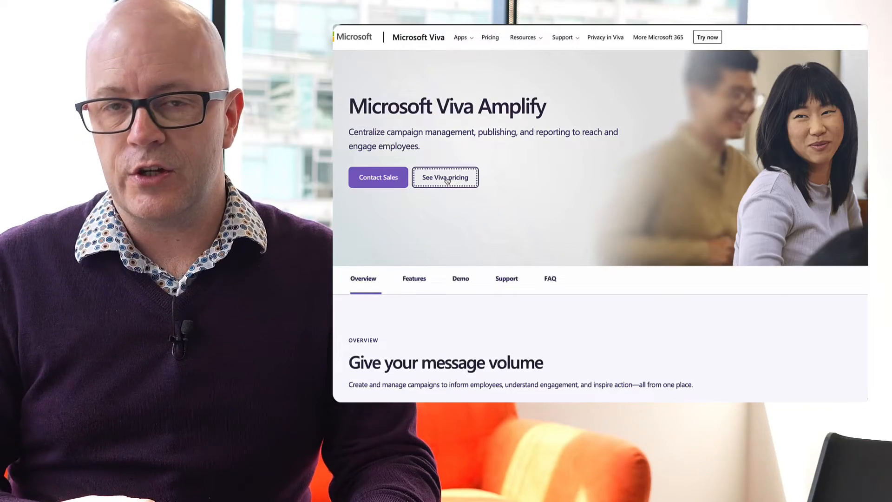
View Viva pricing, then show the Microsoft 365 app launcher on Amplify's SharePoint welcome page.
{"action": "left_click", "coordinate": [445, 177]}
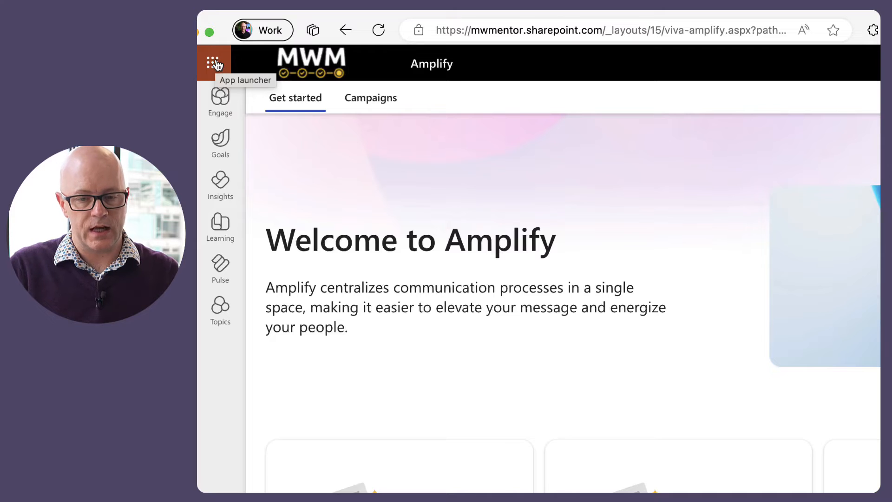
{"action": "left_click", "coordinate": [218, 63]}
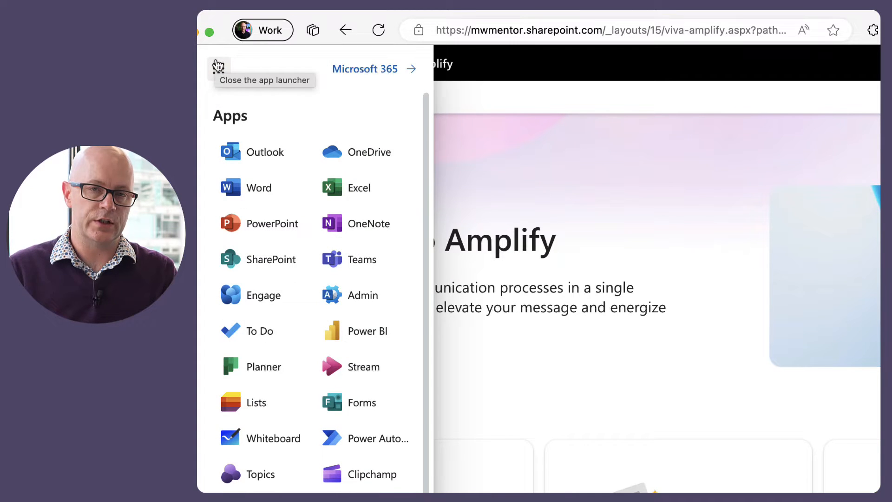
{"action": "left_click", "coordinate": [218, 63]}
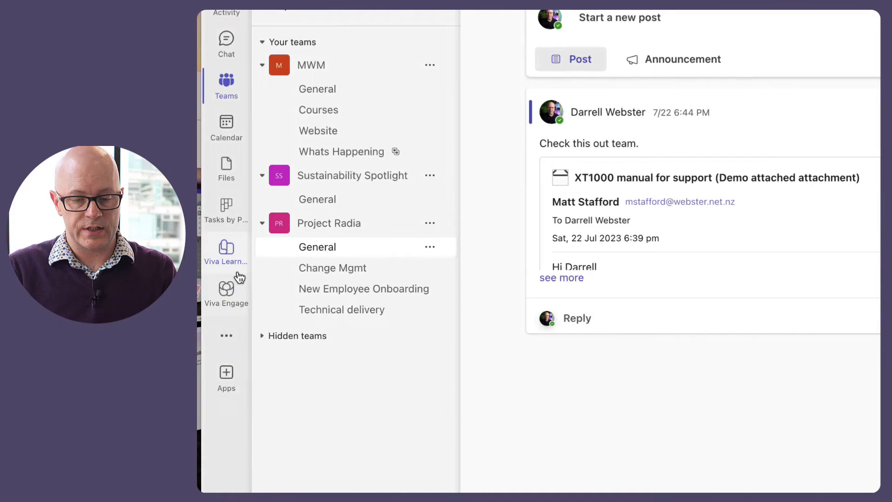
Reach Amplify through View more apps in Teams and switch to its Campaigns page.
{"action": "left_click", "coordinate": [226, 336]}
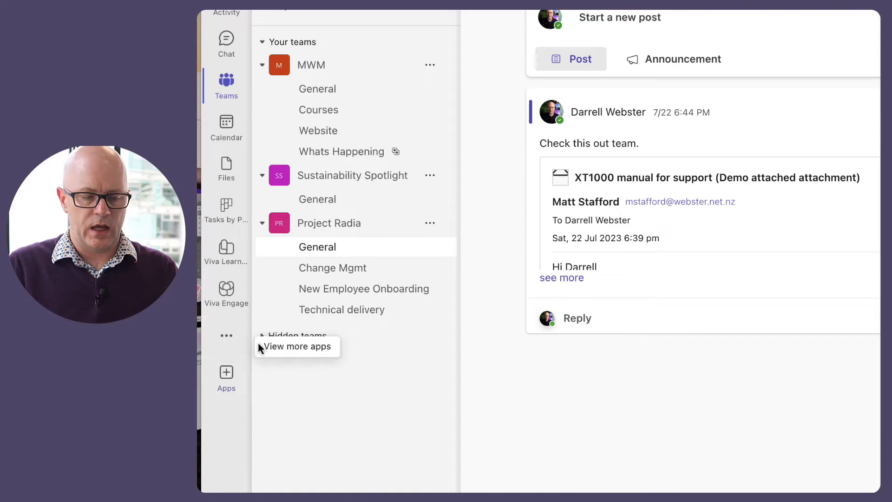
{"action": "mouse_move", "coordinate": [306, 365]}
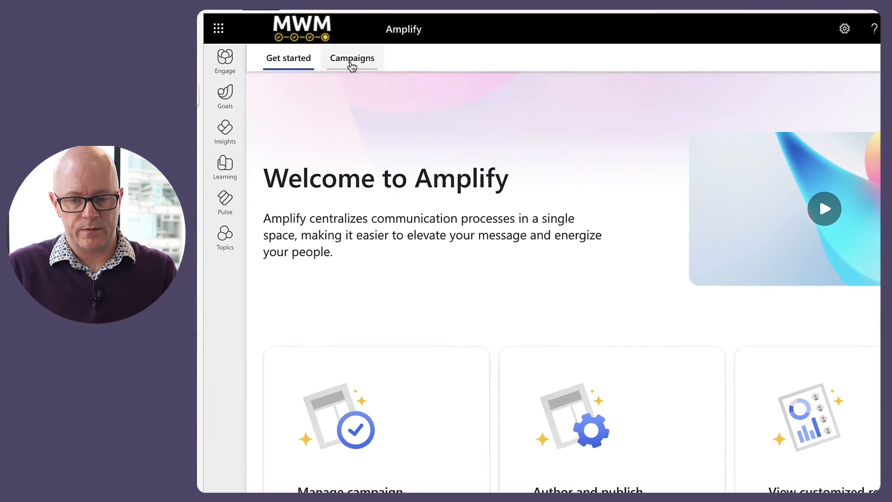
{"action": "left_click", "coordinate": [351, 57]}
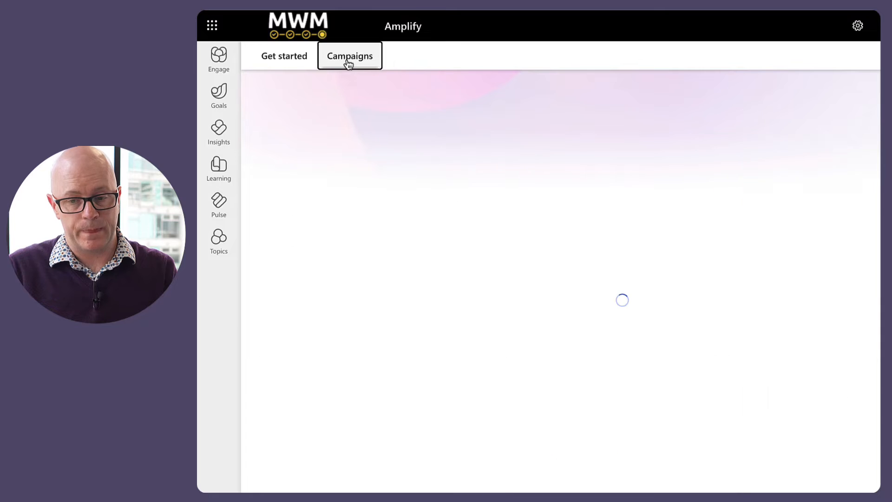